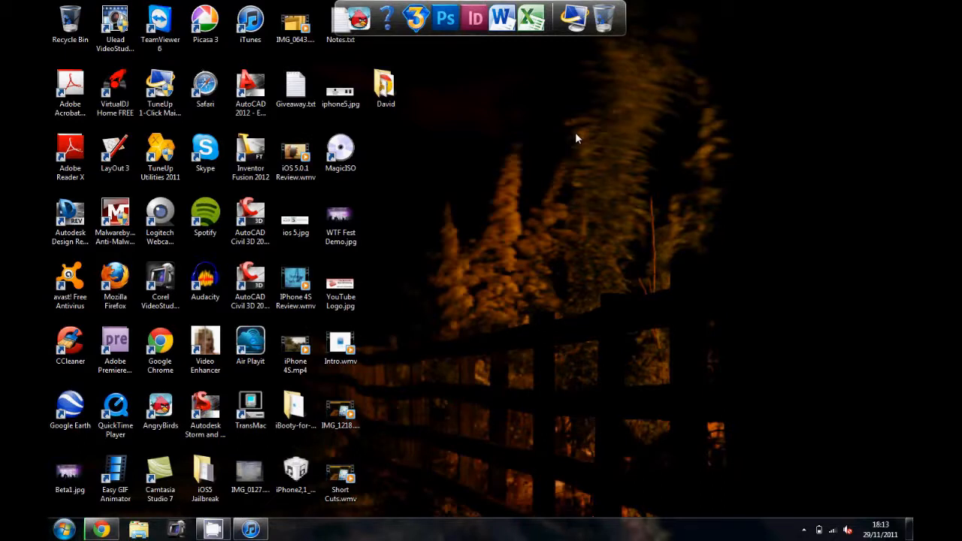
{"action": "mouse_move", "coordinate": [522, 202]}
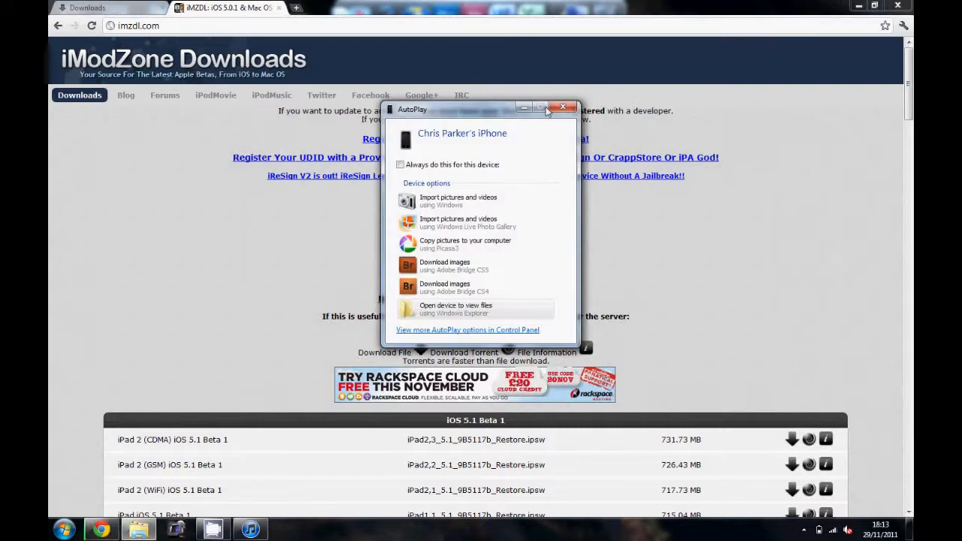
Close the iPhone AutoPlay prompt covering the imzdl.com downloads page
{"action": "left_click", "coordinate": [561, 108]}
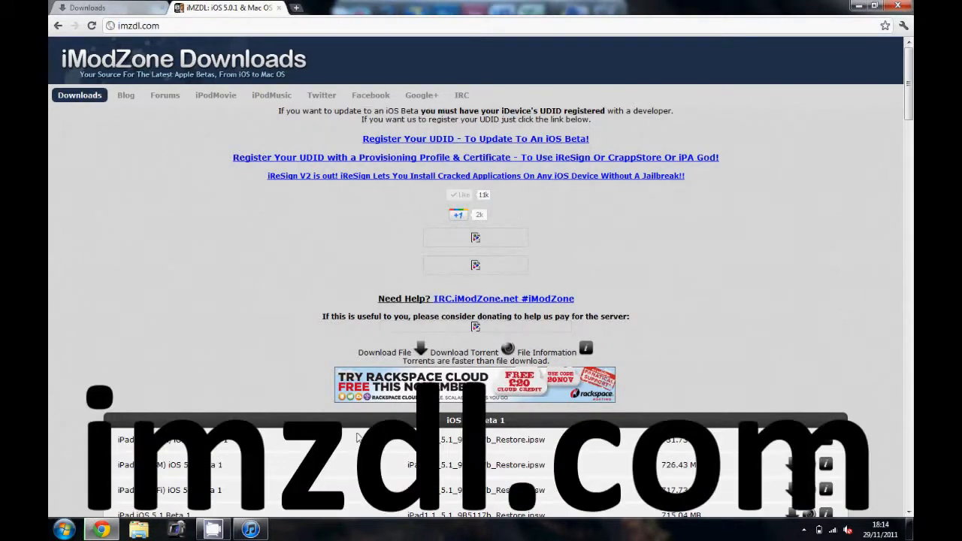
Scroll to the iPhone 3G[S] iOS 5.1 Beta 1 restore file, then minimize Chrome
{"action": "scroll", "scroll_direction": "down", "scroll_amount": 3}
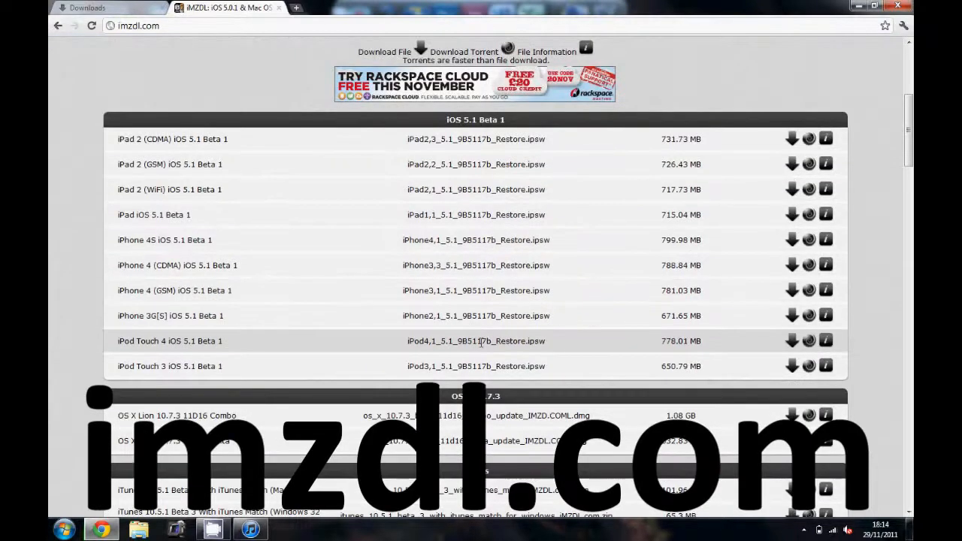
{"action": "mouse_move", "coordinate": [242, 372]}
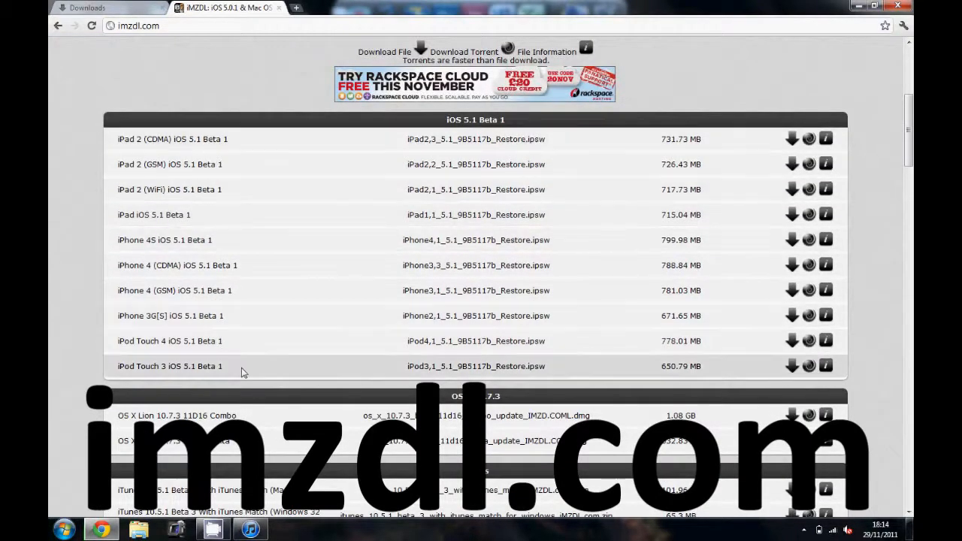
{"action": "mouse_move", "coordinate": [270, 152]}
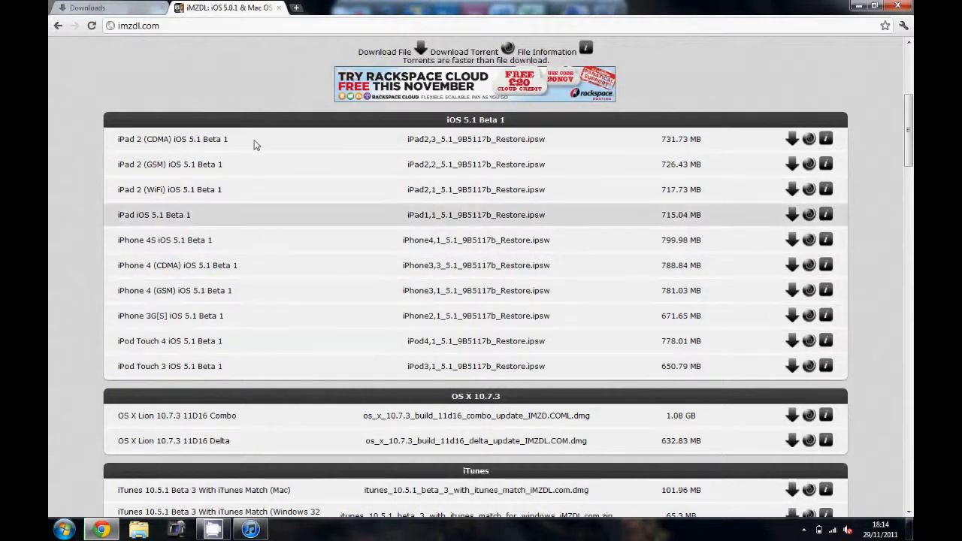
{"action": "mouse_move", "coordinate": [176, 315]}
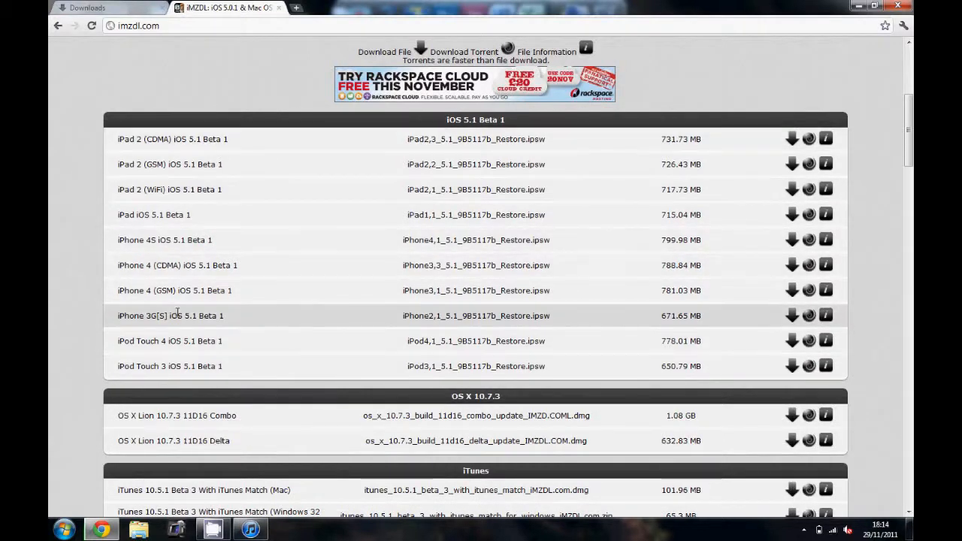
{"action": "mouse_move", "coordinate": [791, 316]}
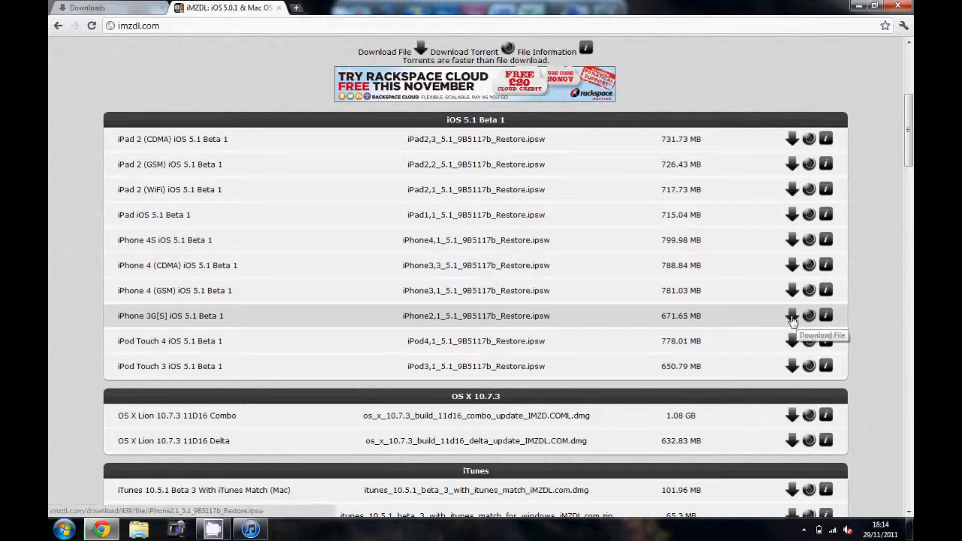
{"action": "mouse_move", "coordinate": [809, 316]}
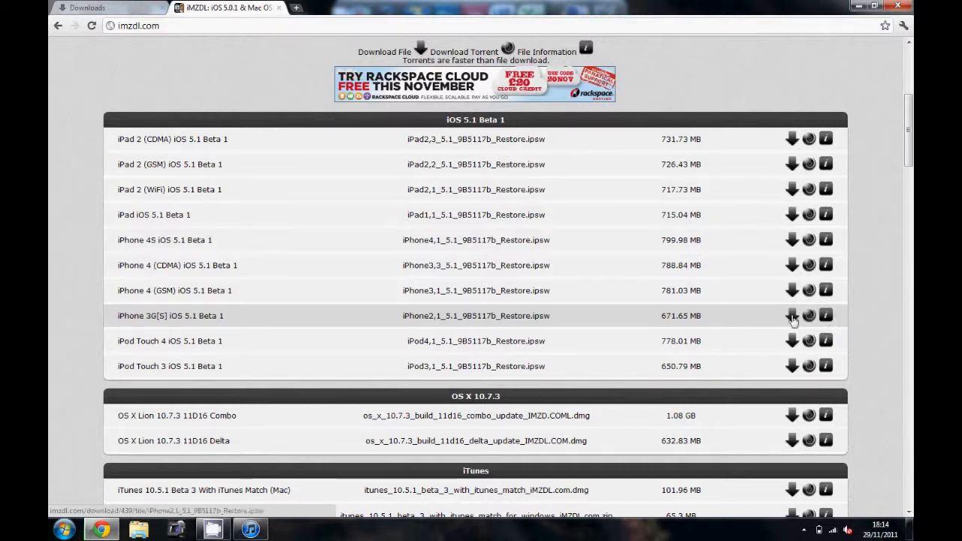
{"action": "mouse_move", "coordinate": [754, 344]}
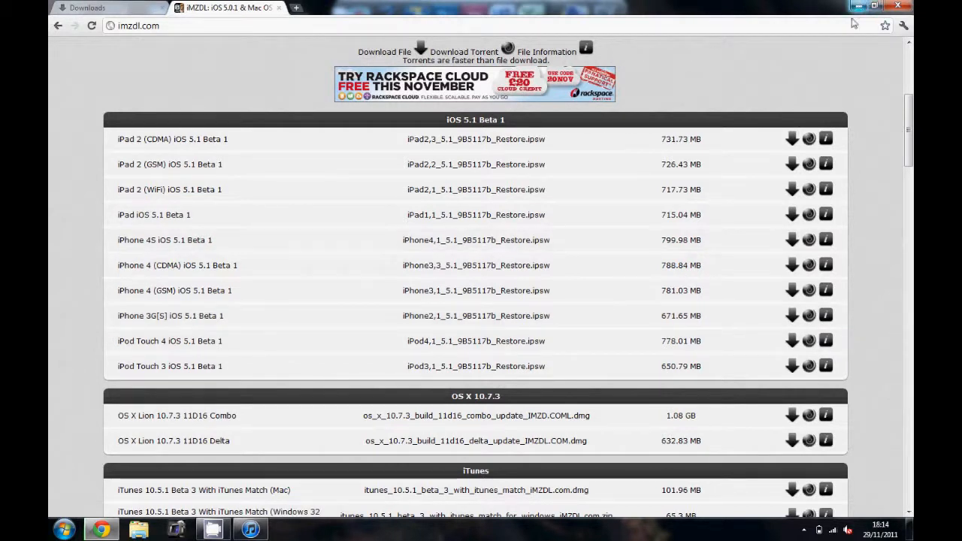
{"action": "mouse_move", "coordinate": [727, 154]}
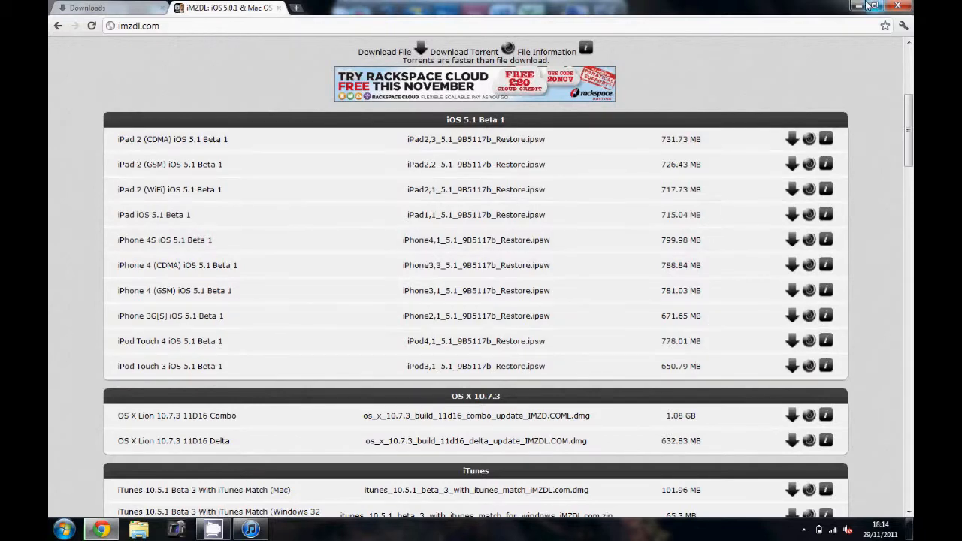
{"action": "left_click", "coordinate": [859, 6]}
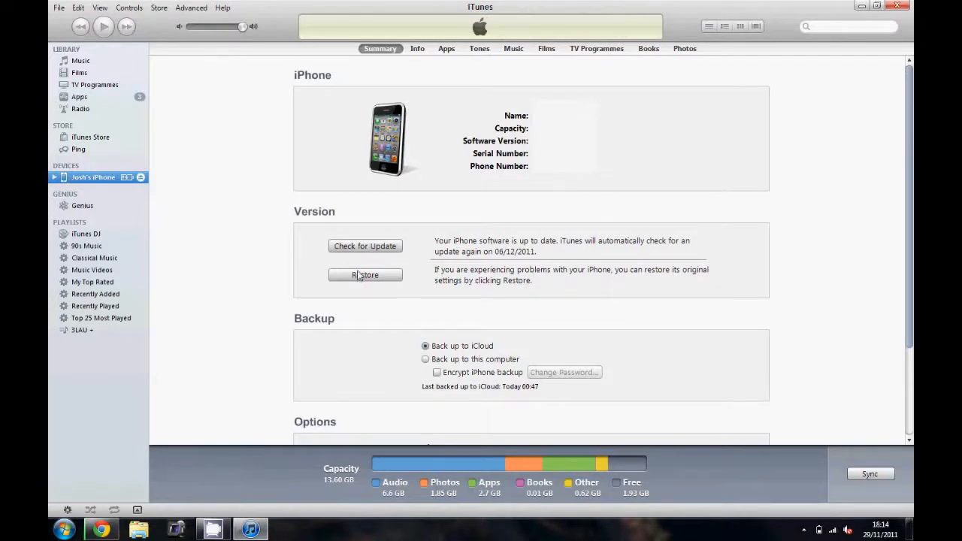
{"action": "mouse_move", "coordinate": [377, 242]}
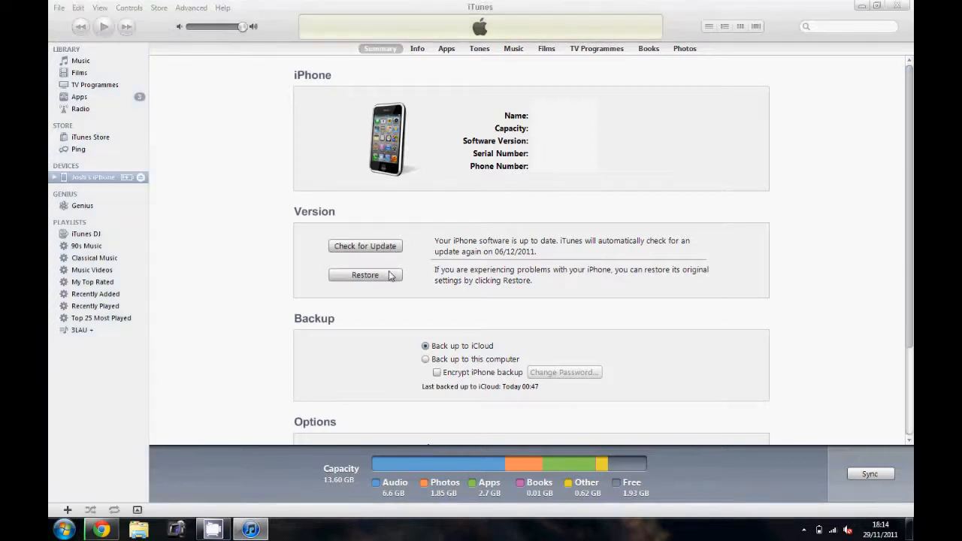
Shift+click Restore on the iPhone Summary page to open the restore file dialog
{"action": "left_click", "coordinate": [364, 275]}
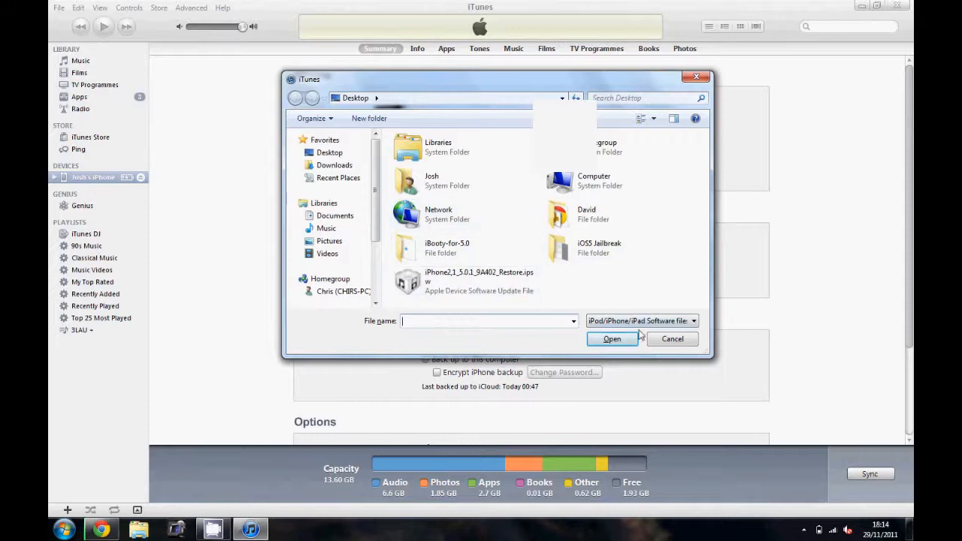
Cancel the restore file dialog without choosing a file
{"action": "left_click", "coordinate": [672, 339]}
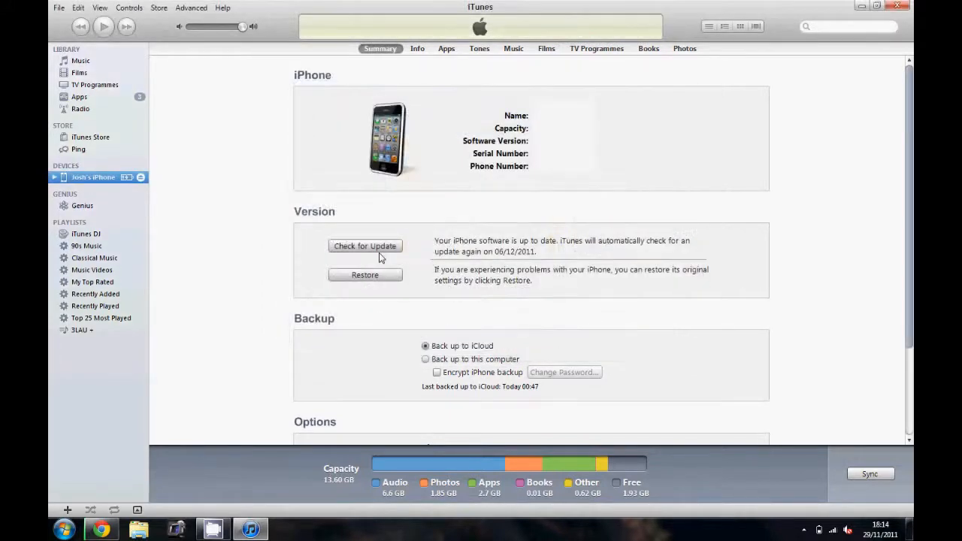
{"action": "mouse_move", "coordinate": [391, 276]}
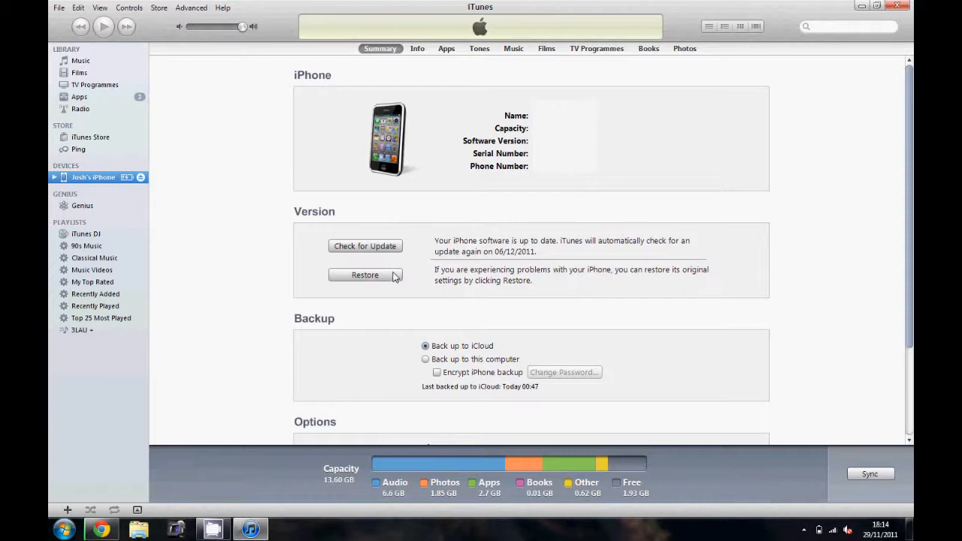